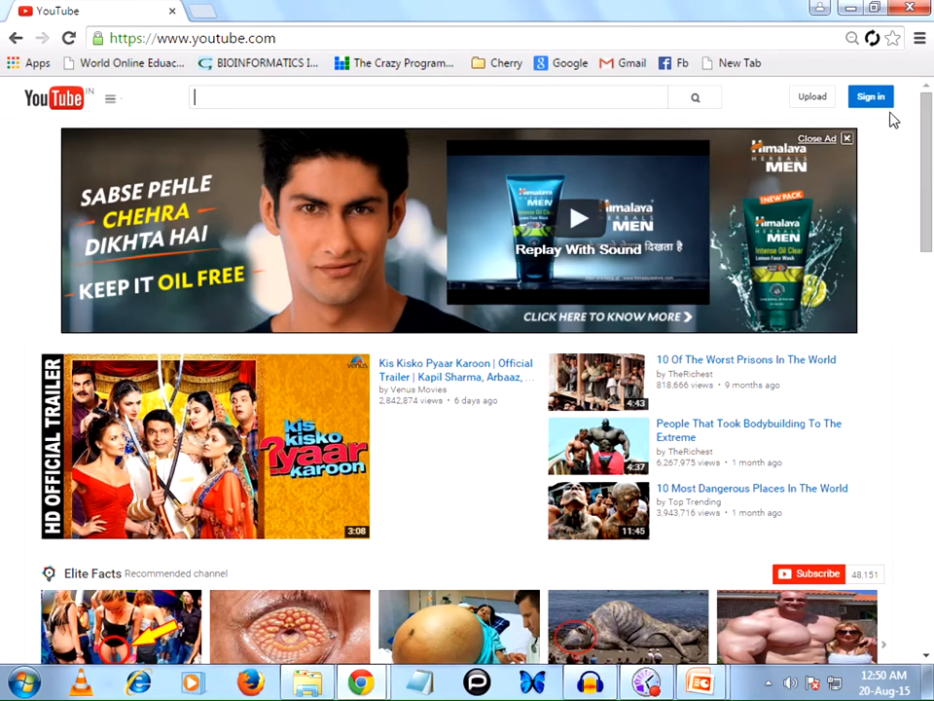
mouse_move(327, 39)
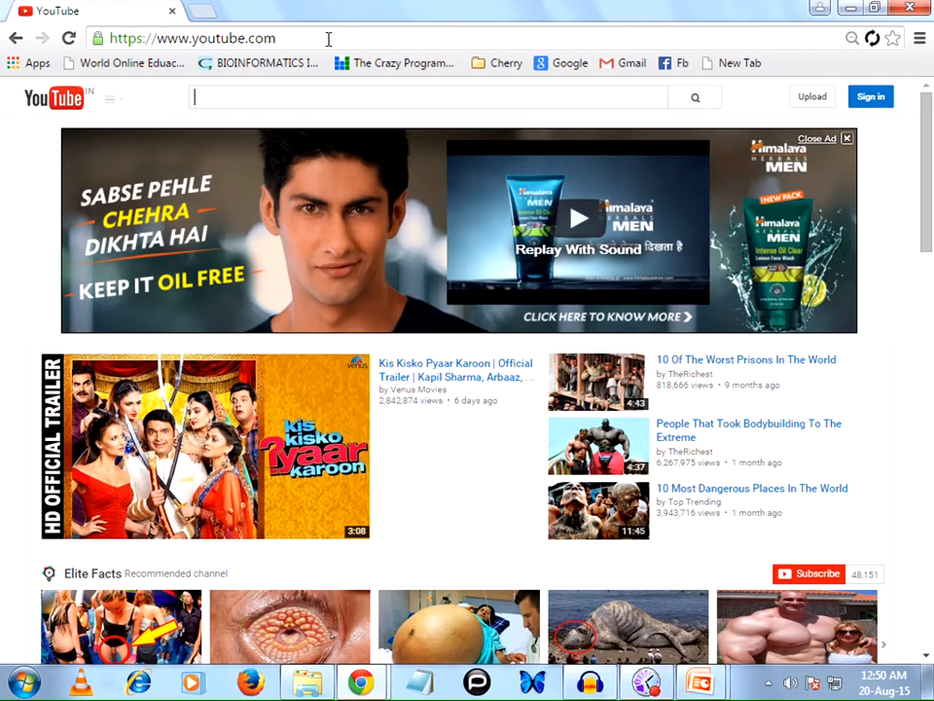
Sign in to the channel's Google account with its email and password.
left_click(868, 98)
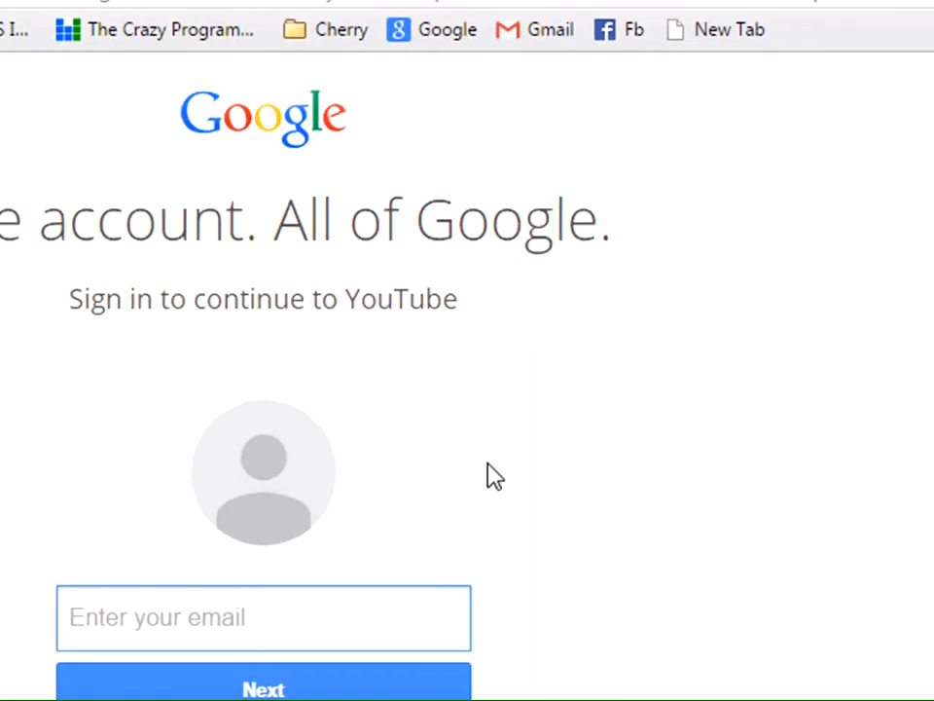
type("explorerknowle")
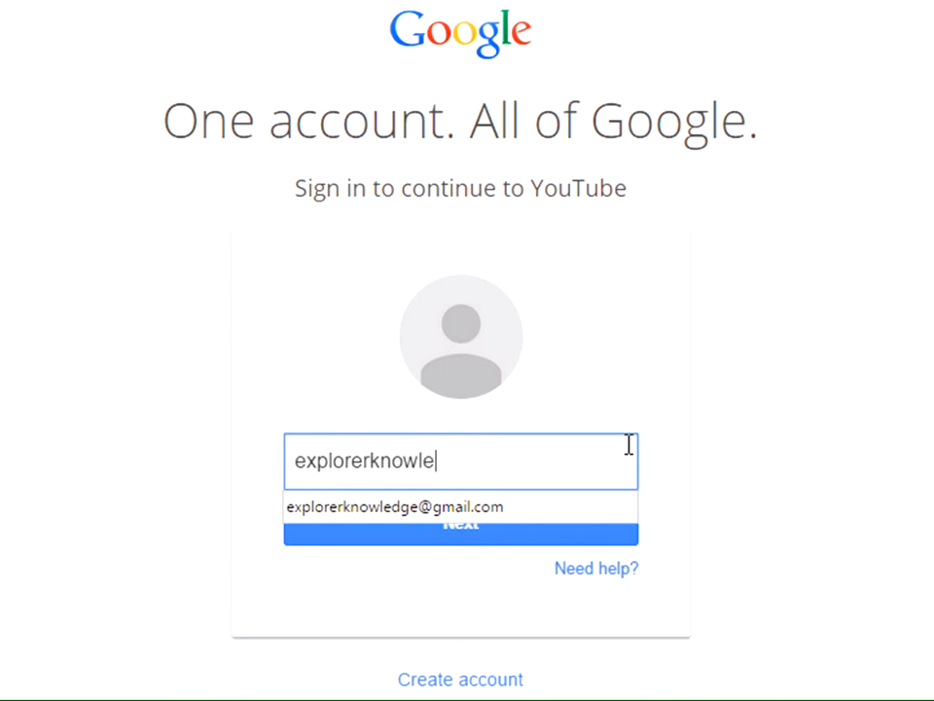
left_click(460, 506)
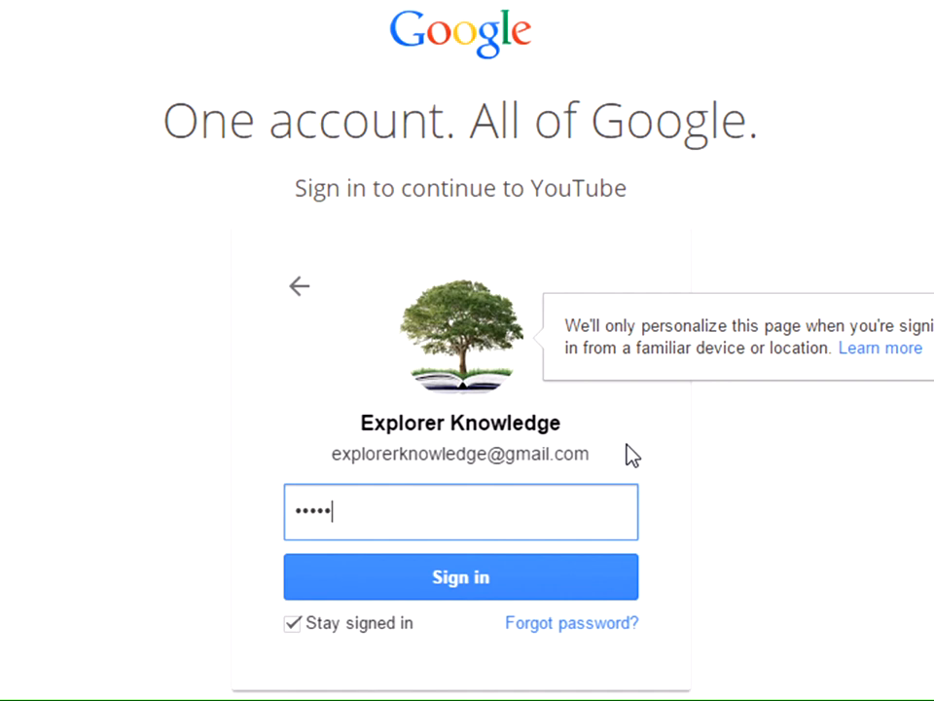
left_click(460, 577)
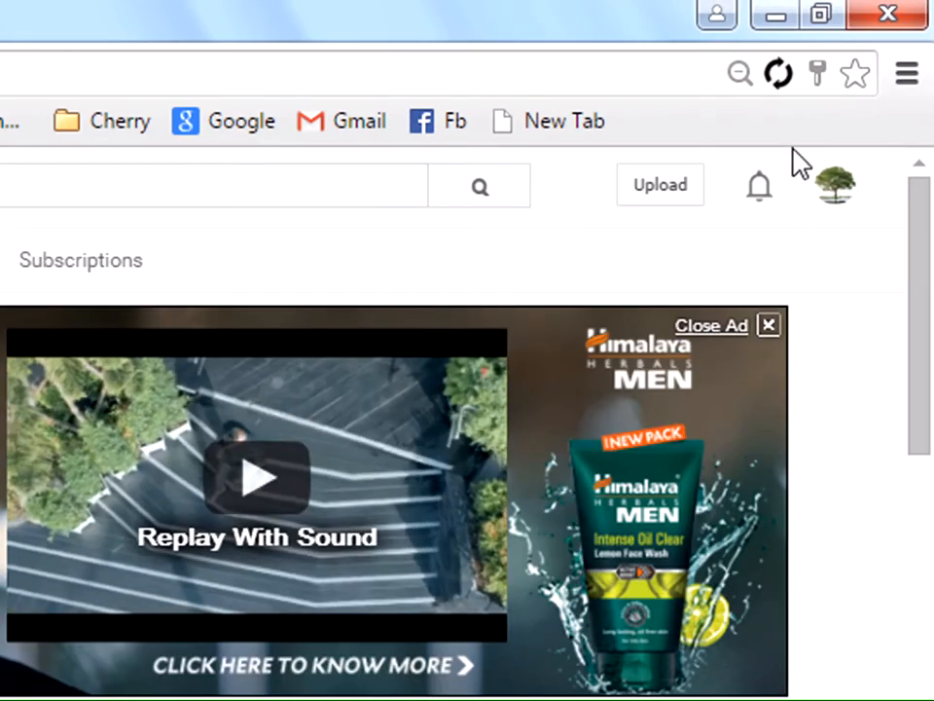
Reach Creator Studio's Video Manager and list the channel's uploaded videos down to the oldest.
left_click(835, 185)
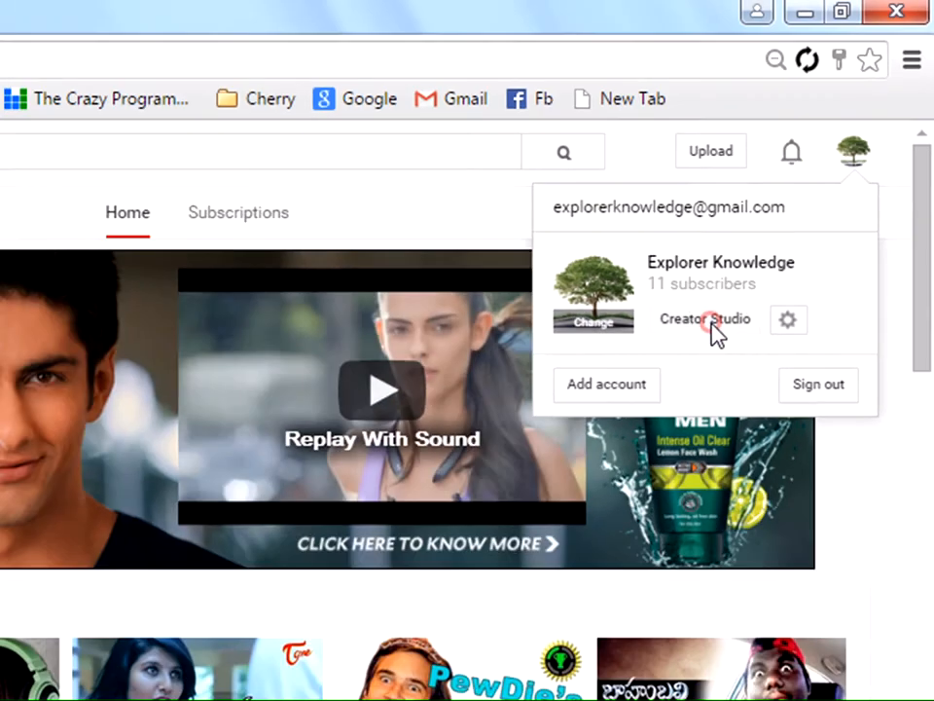
left_click(705, 319)
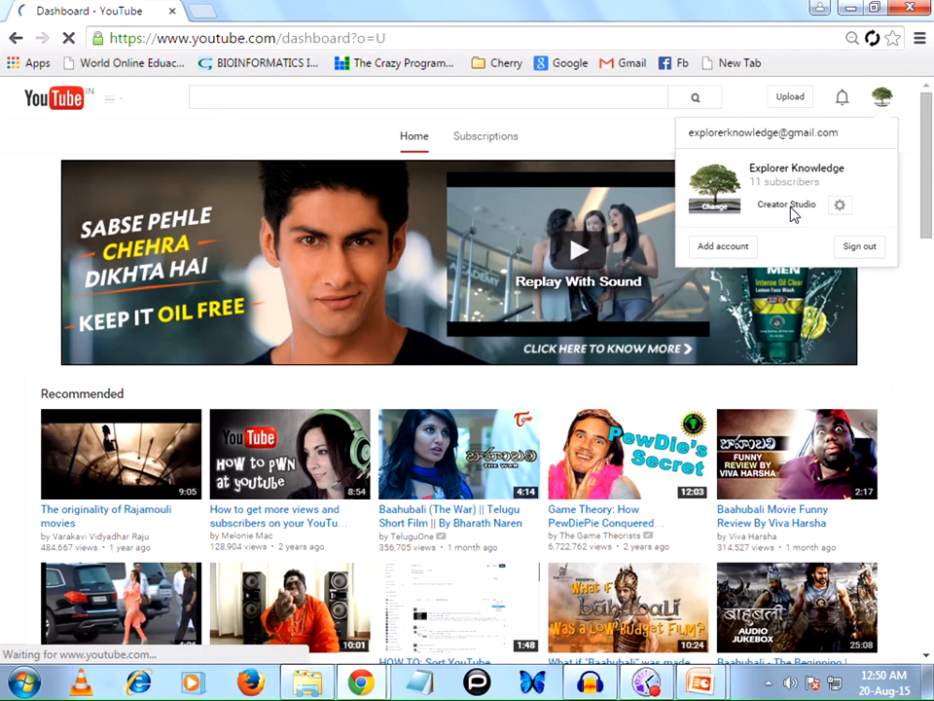
left_click(787, 204)
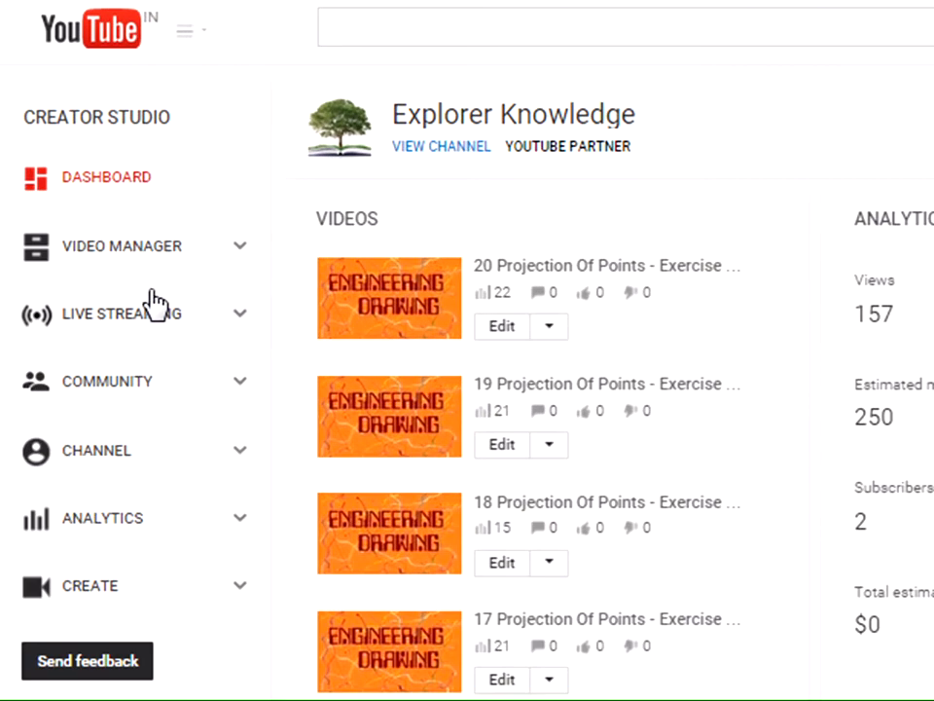
left_click(125, 245)
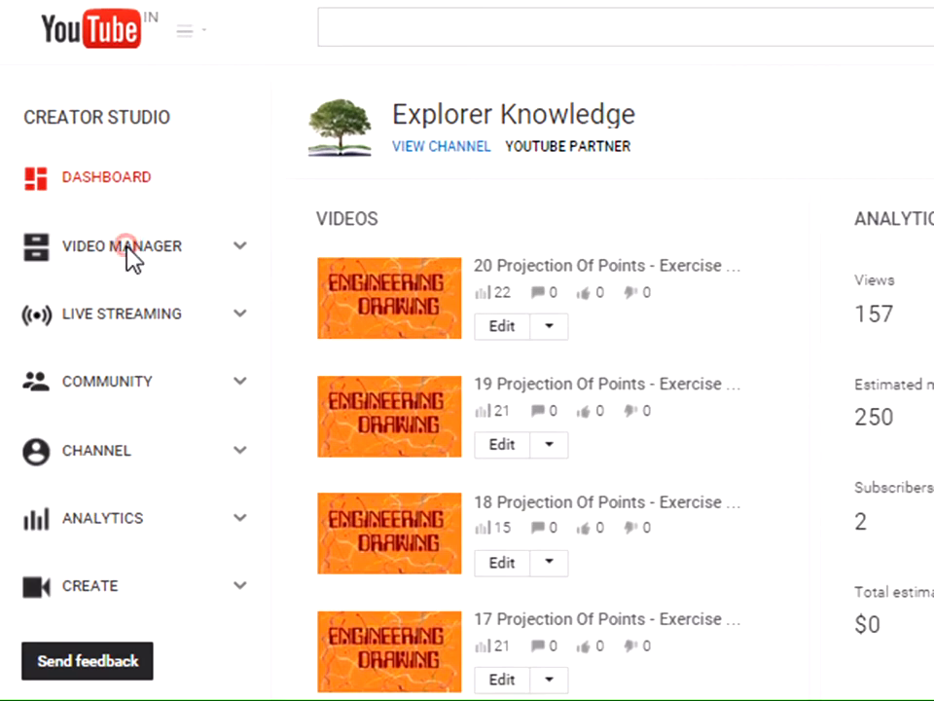
left_click(122, 245)
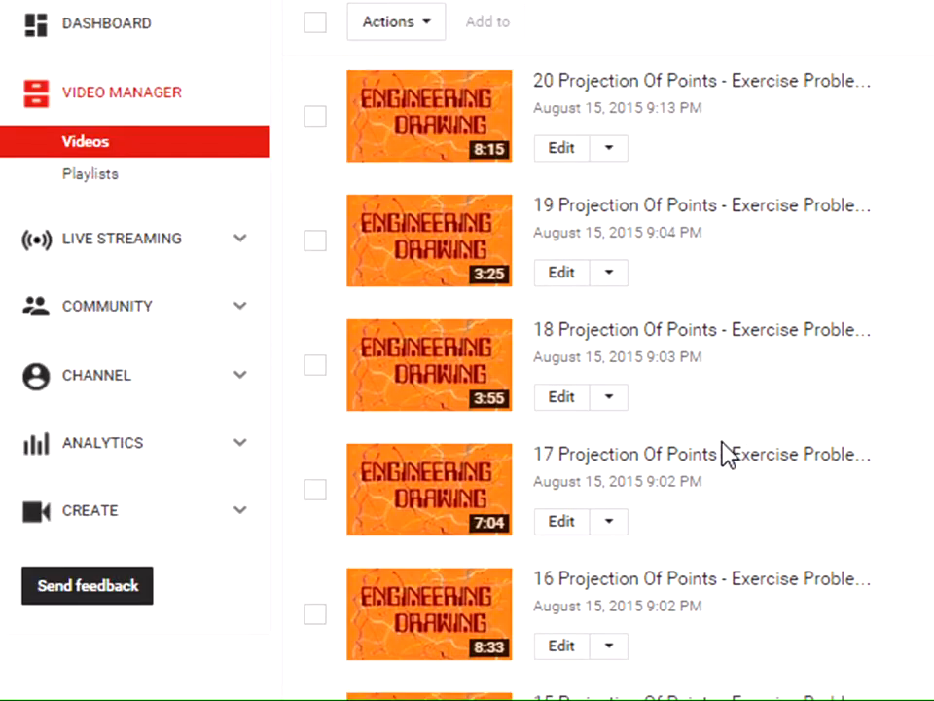
scroll("down", 3)
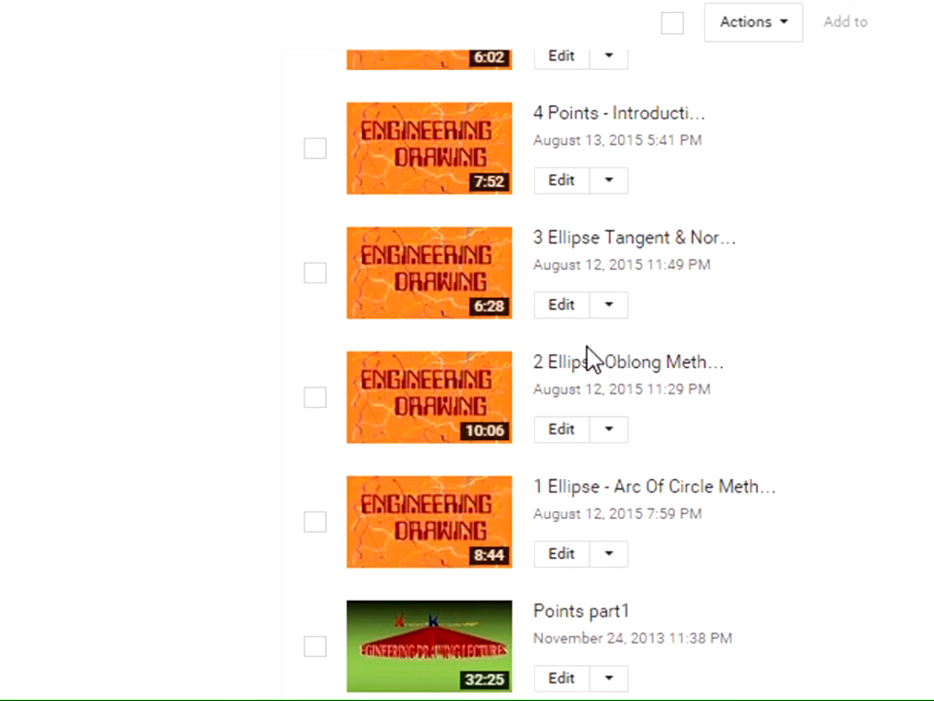
mouse_move(561, 431)
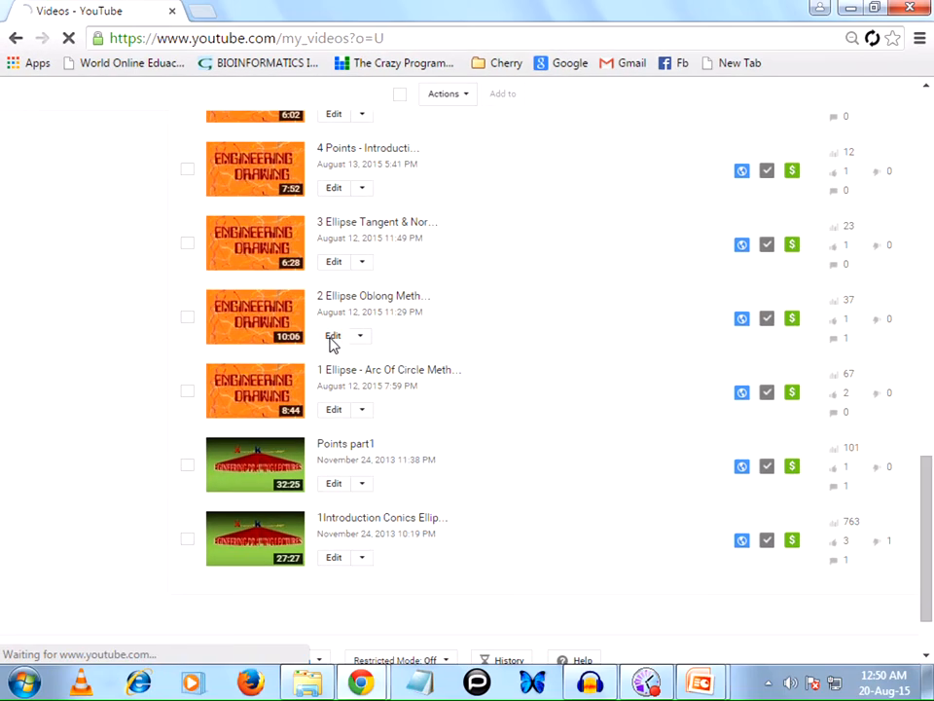
Edit the Ellipse Oblong Method video and add a new empty Note annotation at 0:16.2.
left_click(335, 335)
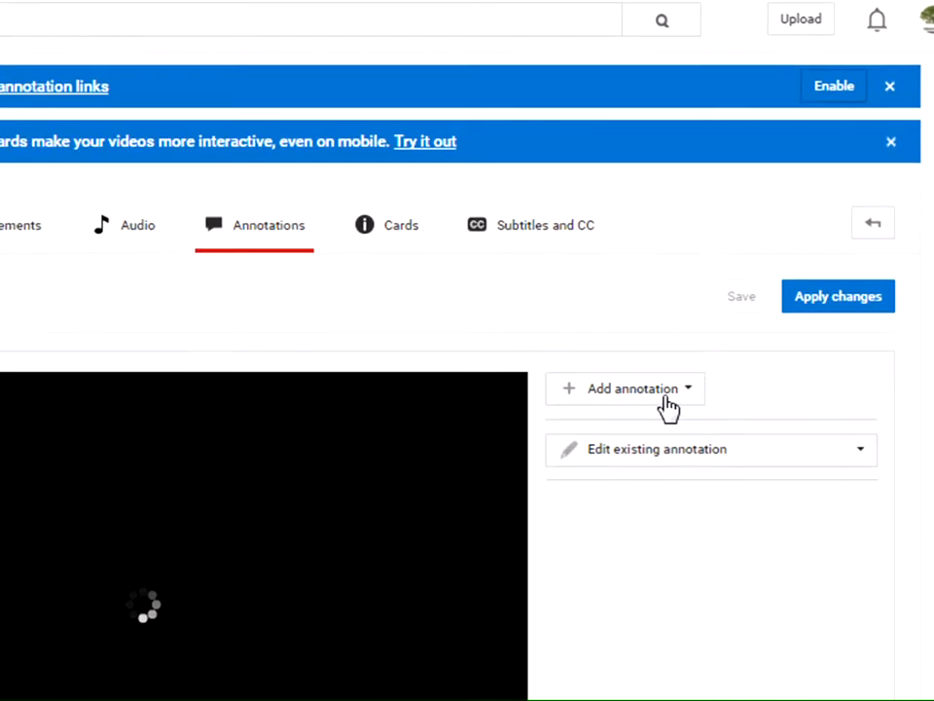
left_click(633, 389)
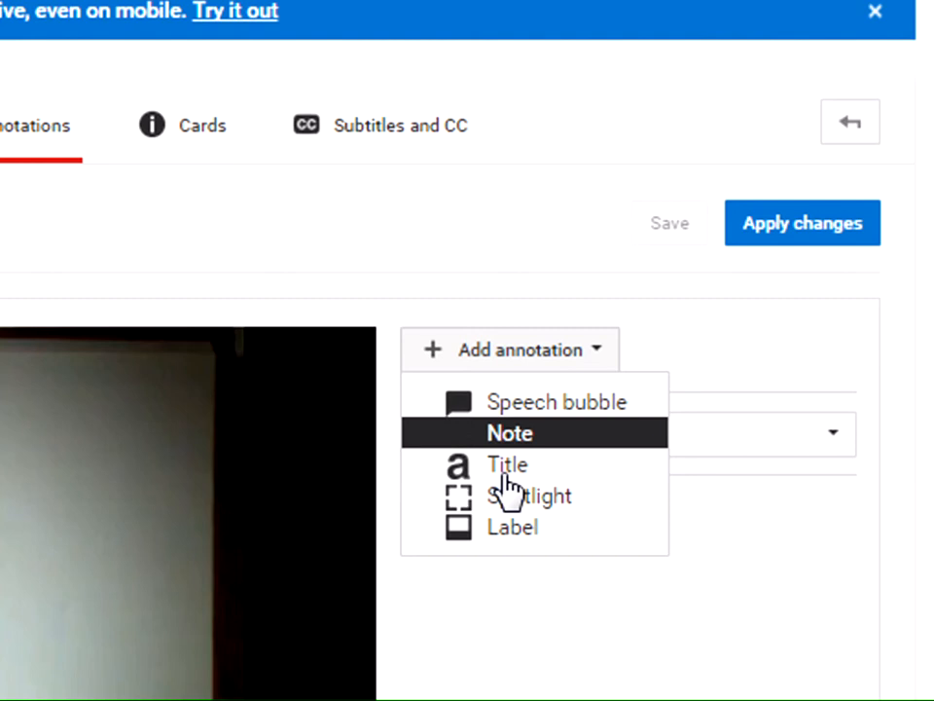
mouse_move(530, 497)
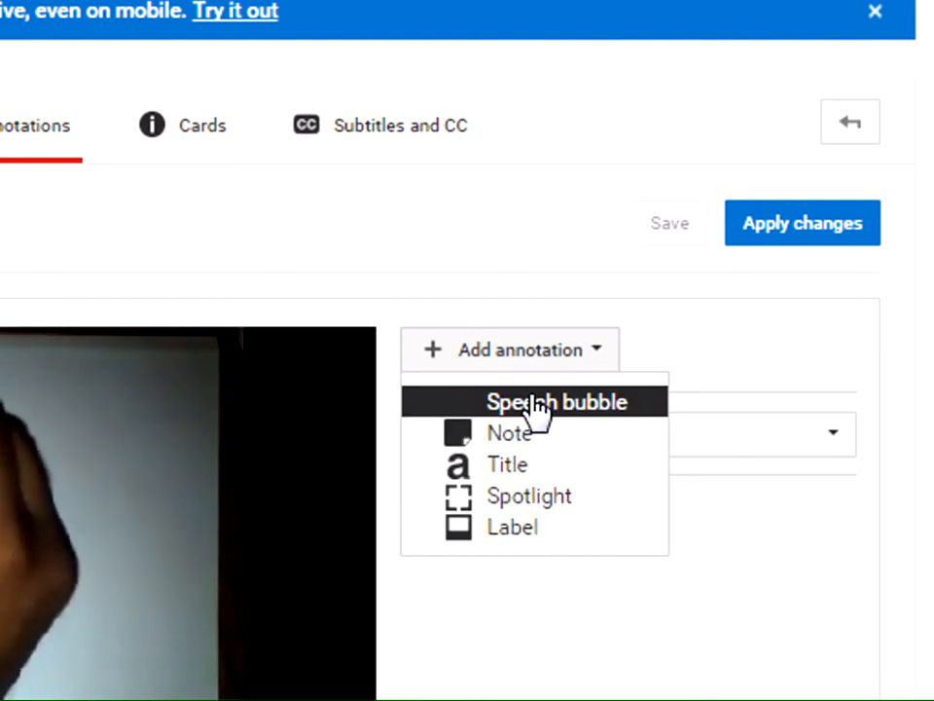
left_click(510, 433)
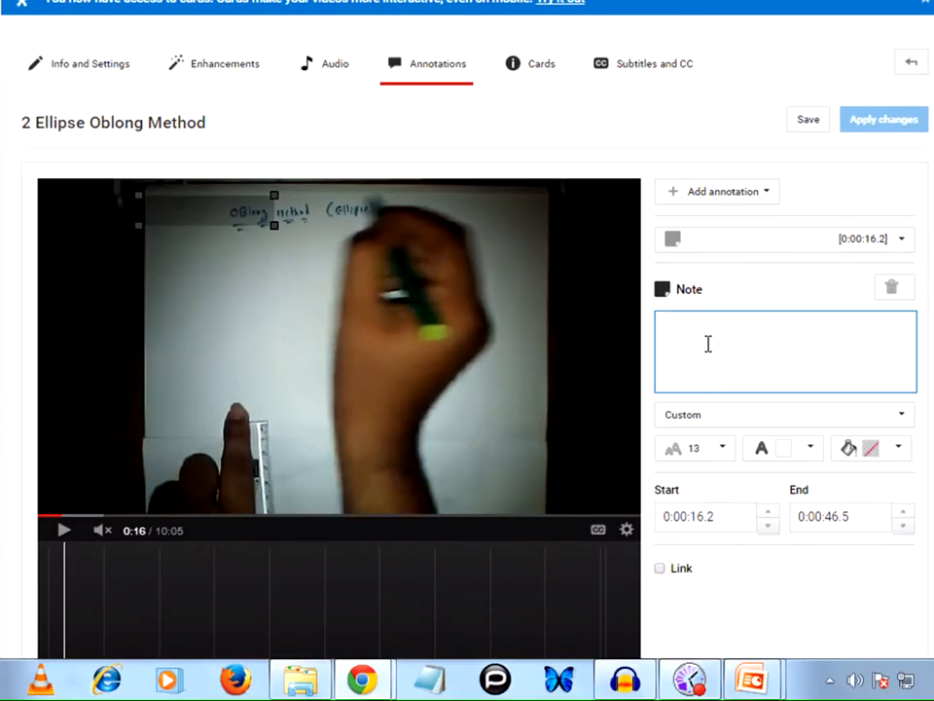
Write 'SUBSCRIBE' in the note with font size 28 on a yellow background.
type("s")
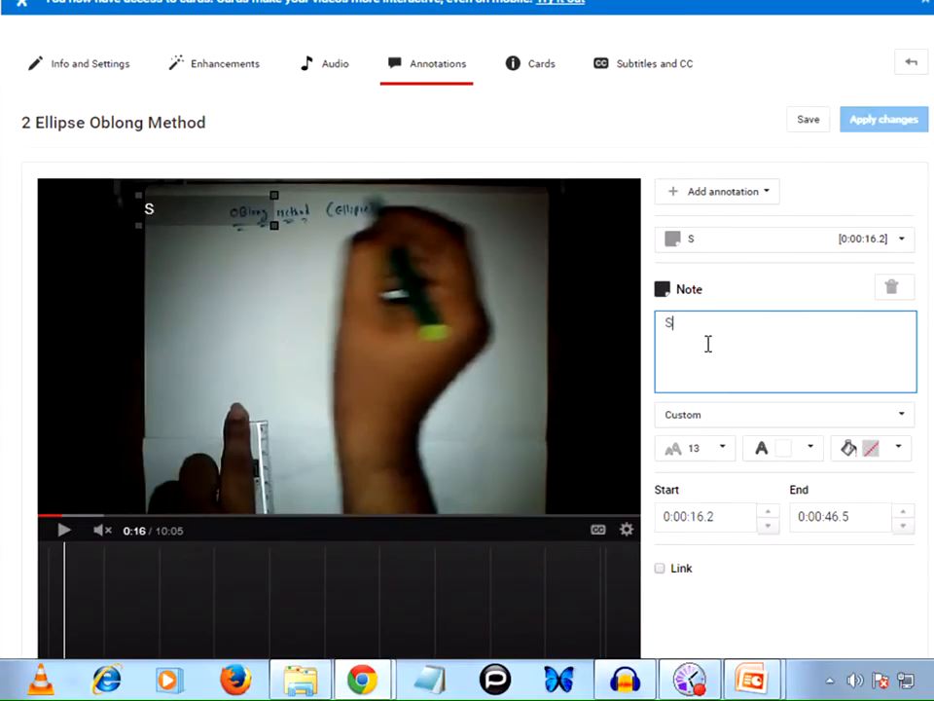
type("UBSCRIBE")
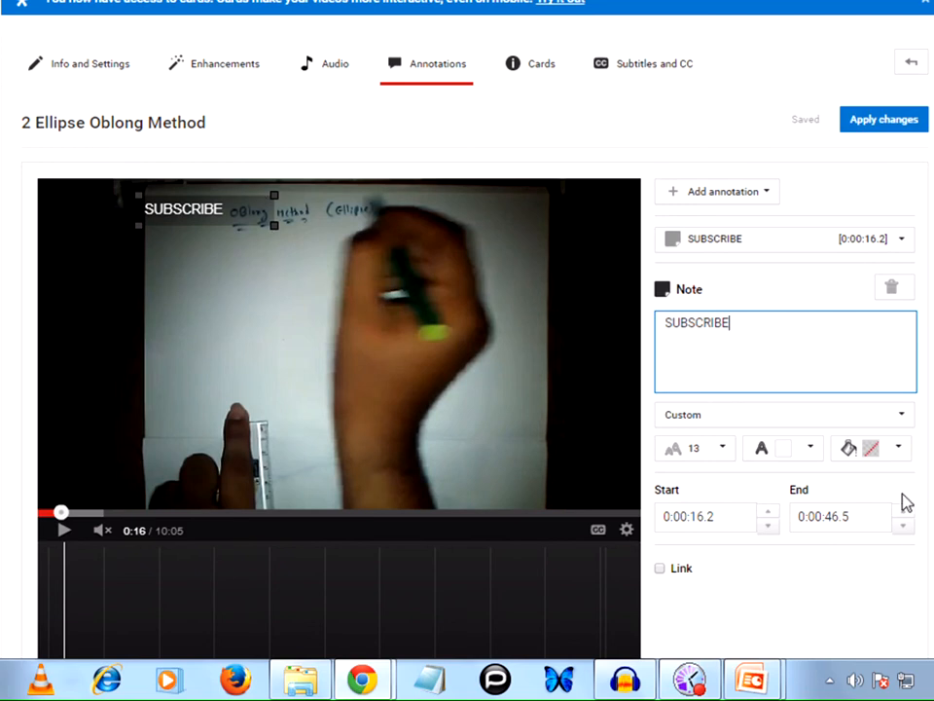
left_click(695, 448)
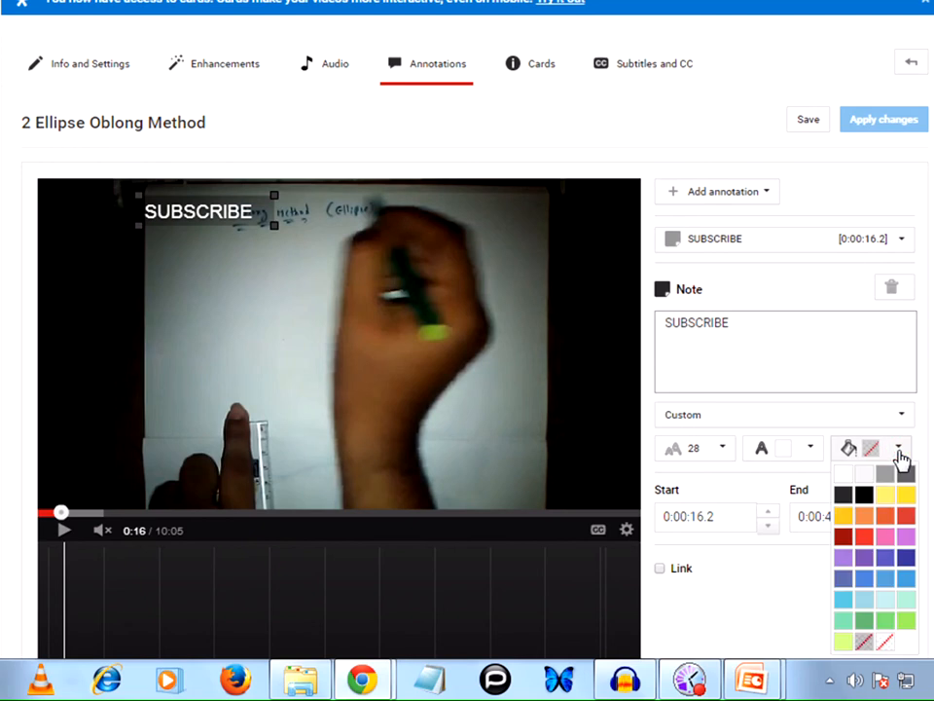
left_click(865, 494)
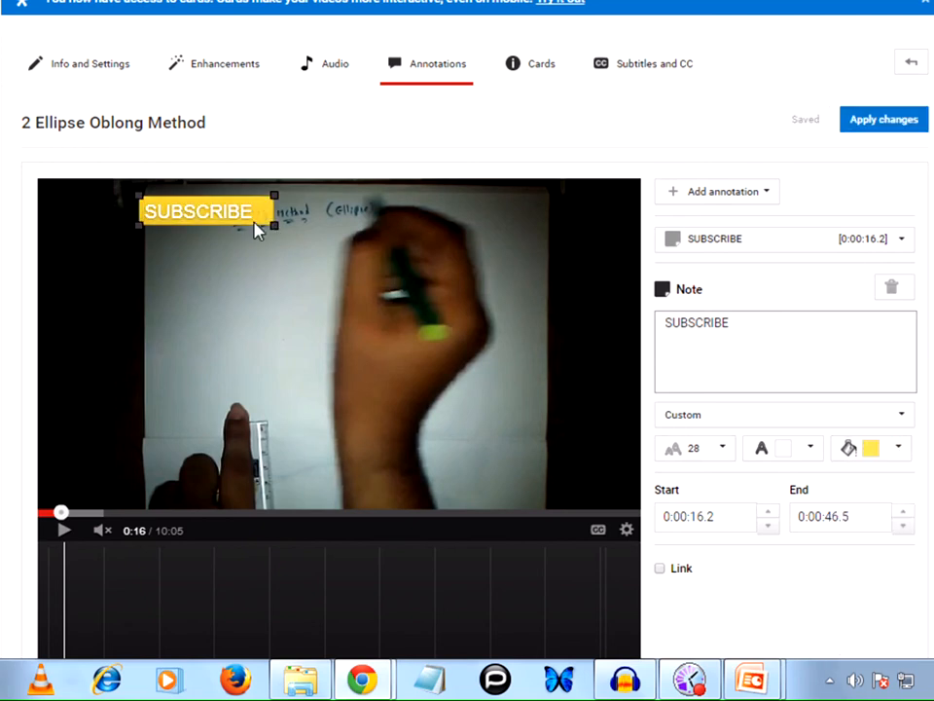
Position the SUBSCRIBE note near the top centre of the video and enlarge its box.
left_click_drag(196, 210, 491, 226)
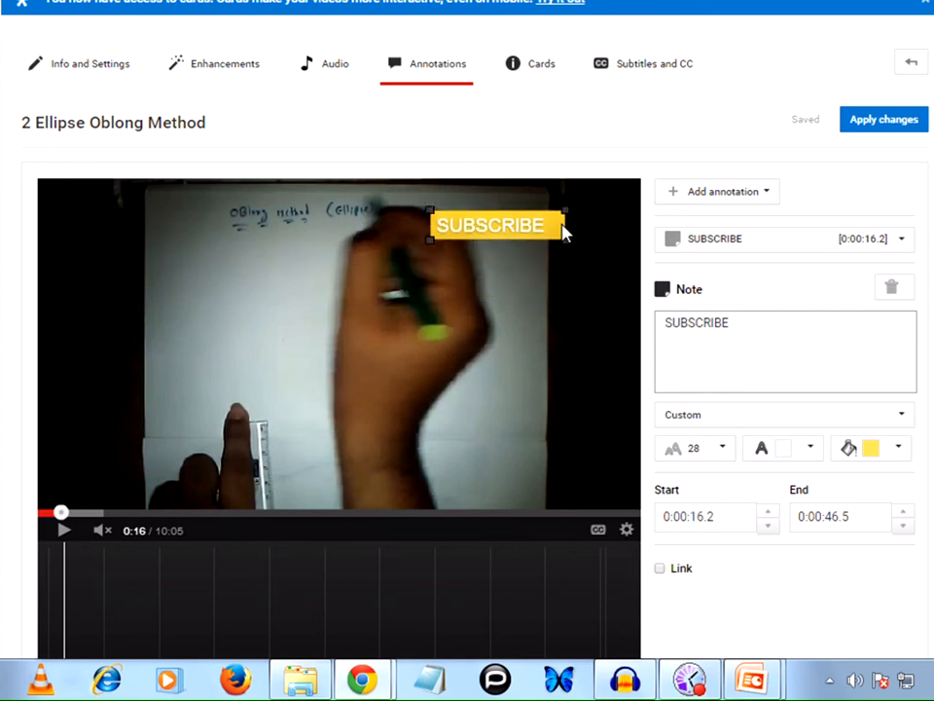
left_click_drag(491, 223, 481, 263)
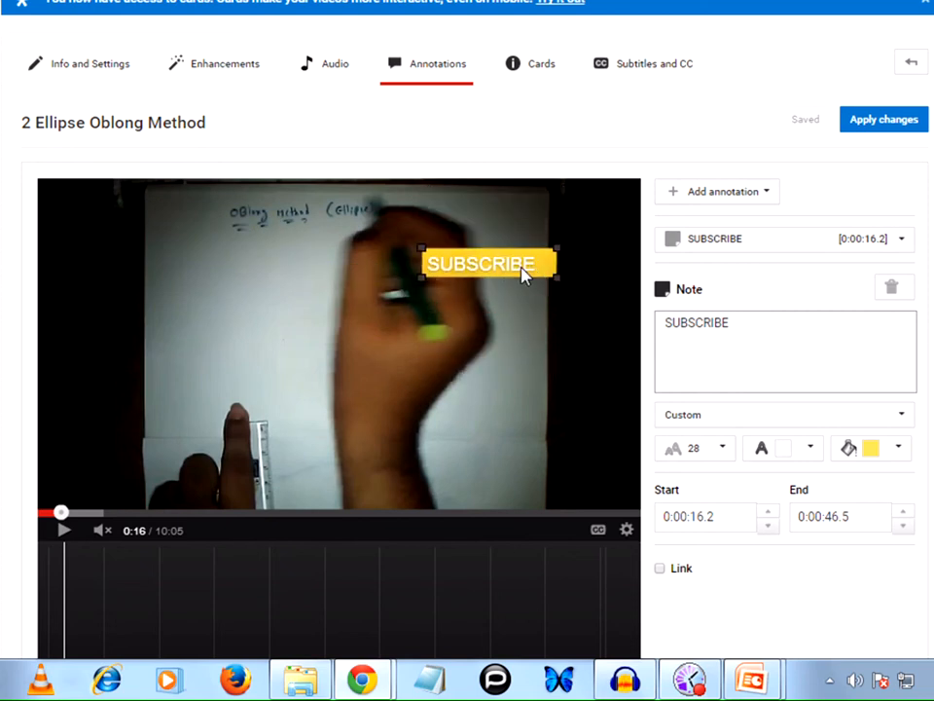
left_click_drag(486, 263, 491, 231)
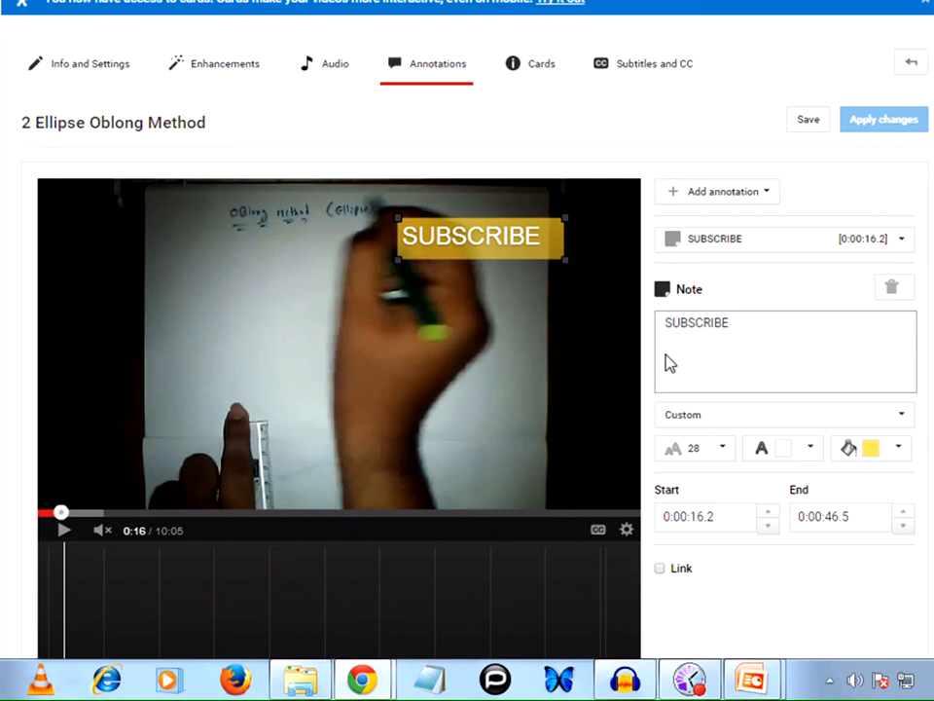
Enable the note's link and set its link type to Subscribe.
scroll("down", 3)
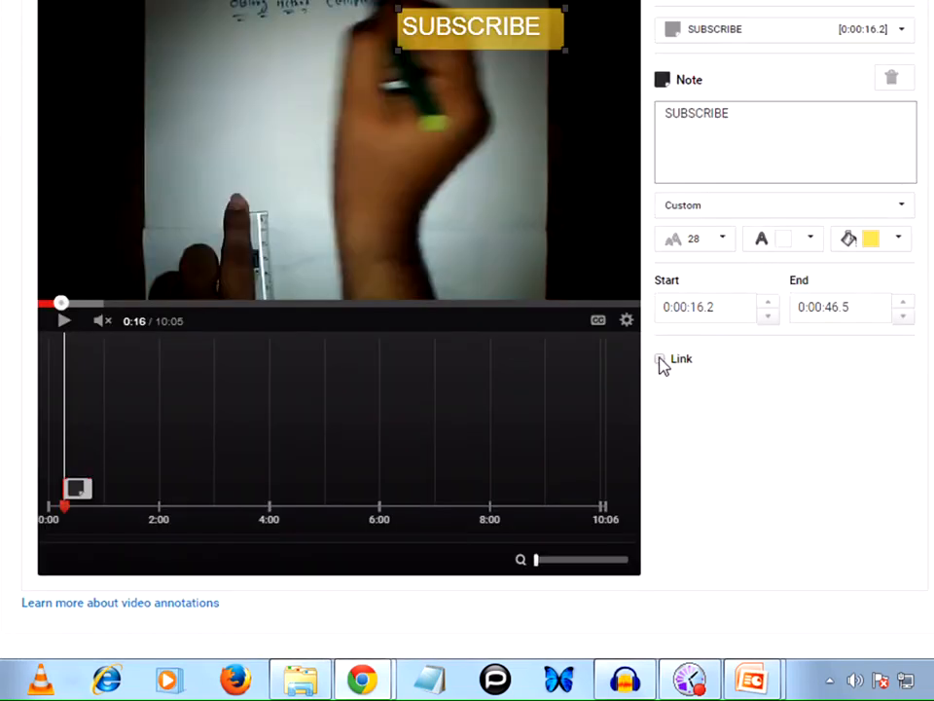
left_click(660, 358)
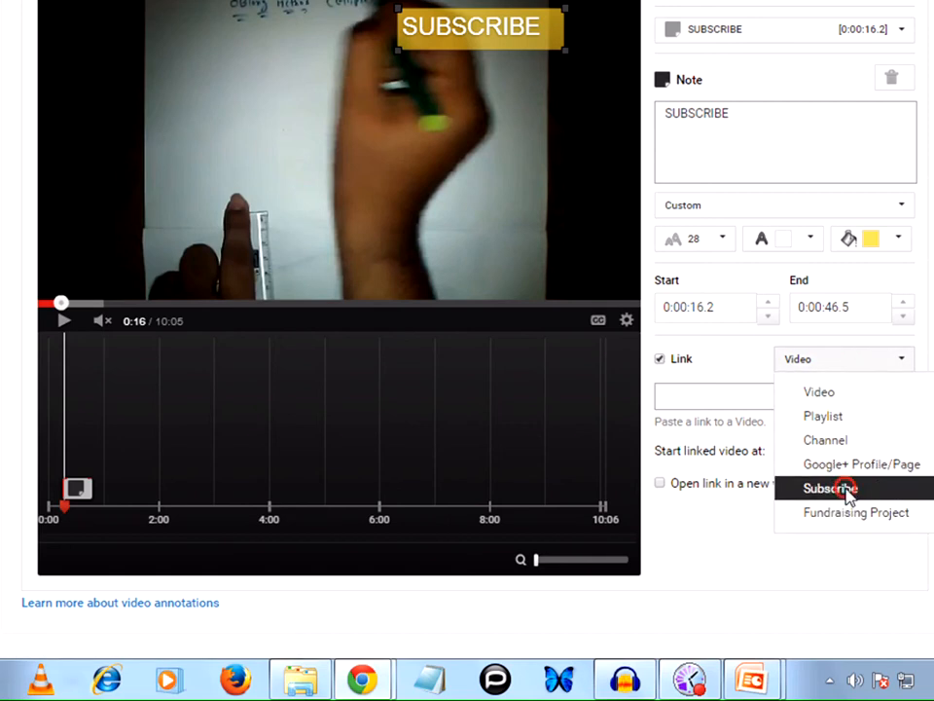
left_click(829, 486)
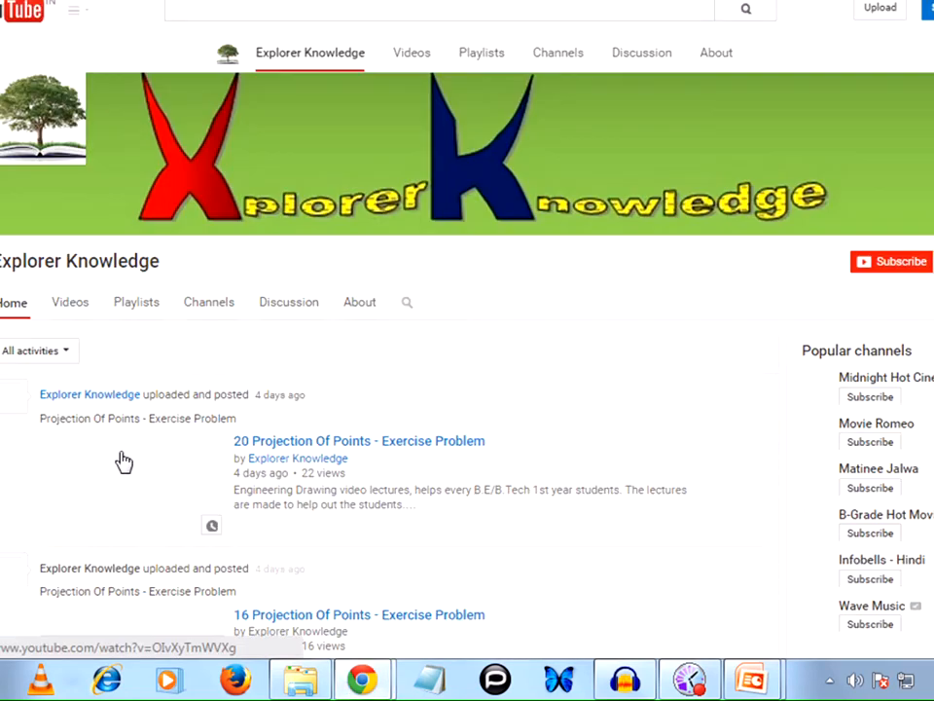
Browse the channel's Videos and Playlists pages, then return to the annotation editor.
left_click(70, 301)
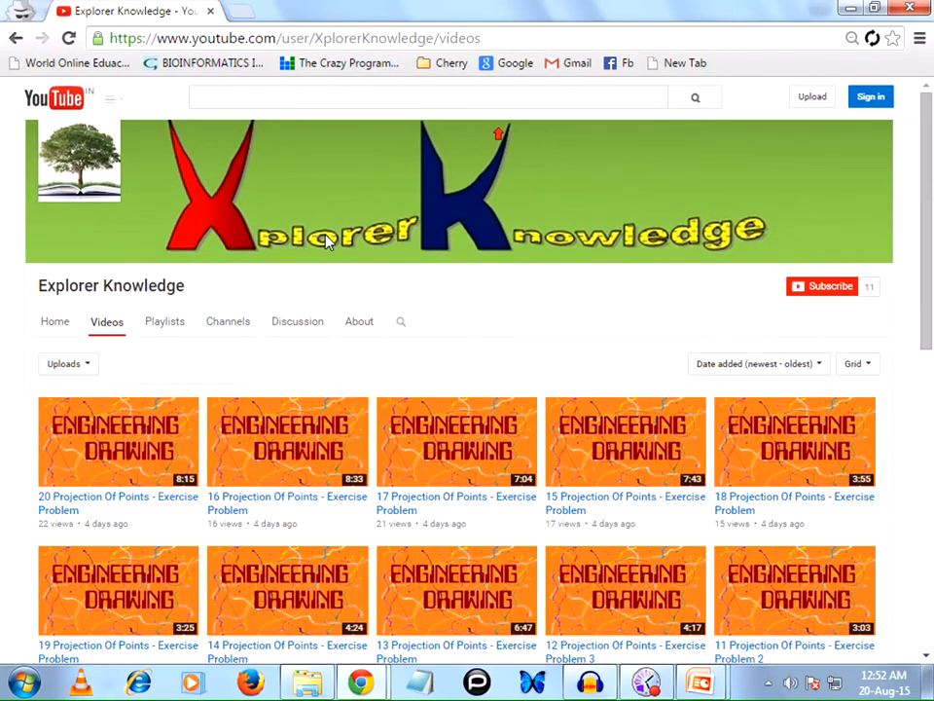
left_click(163, 321)
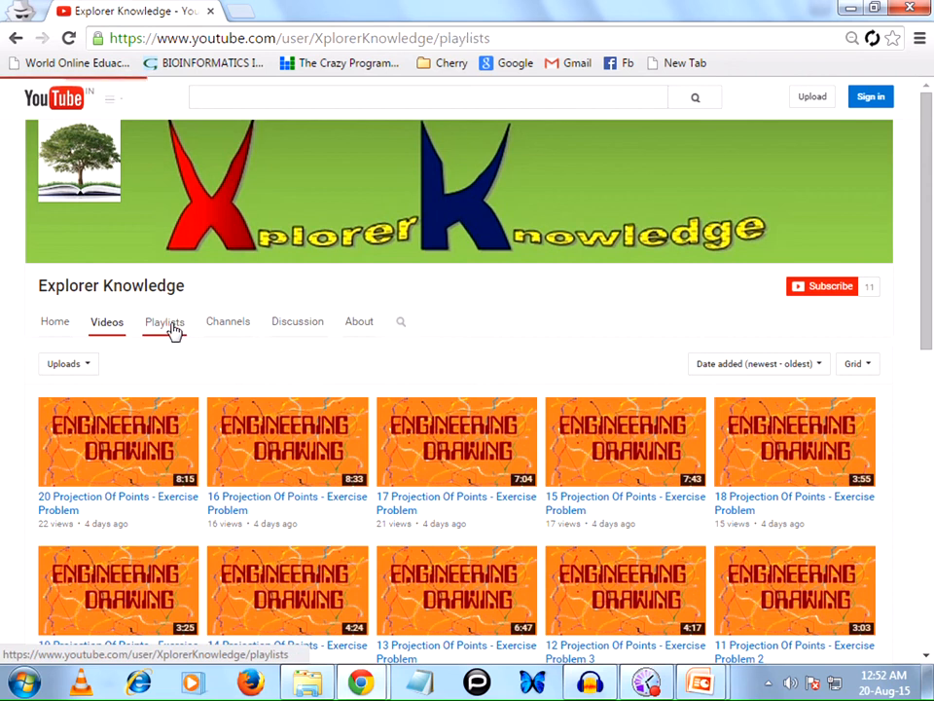
left_click(163, 321)
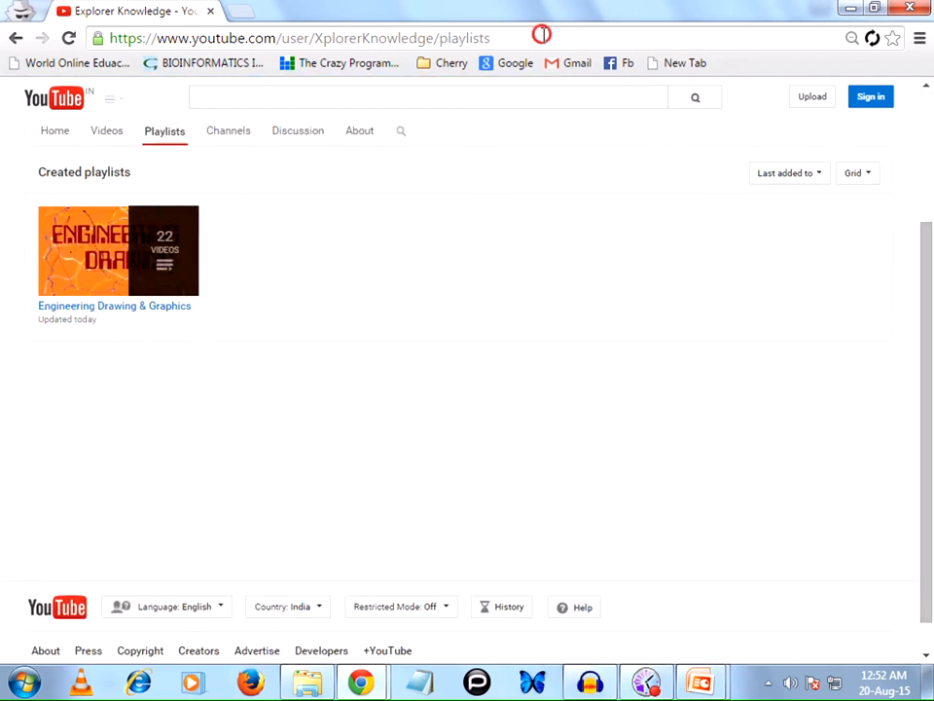
left_click(300, 39)
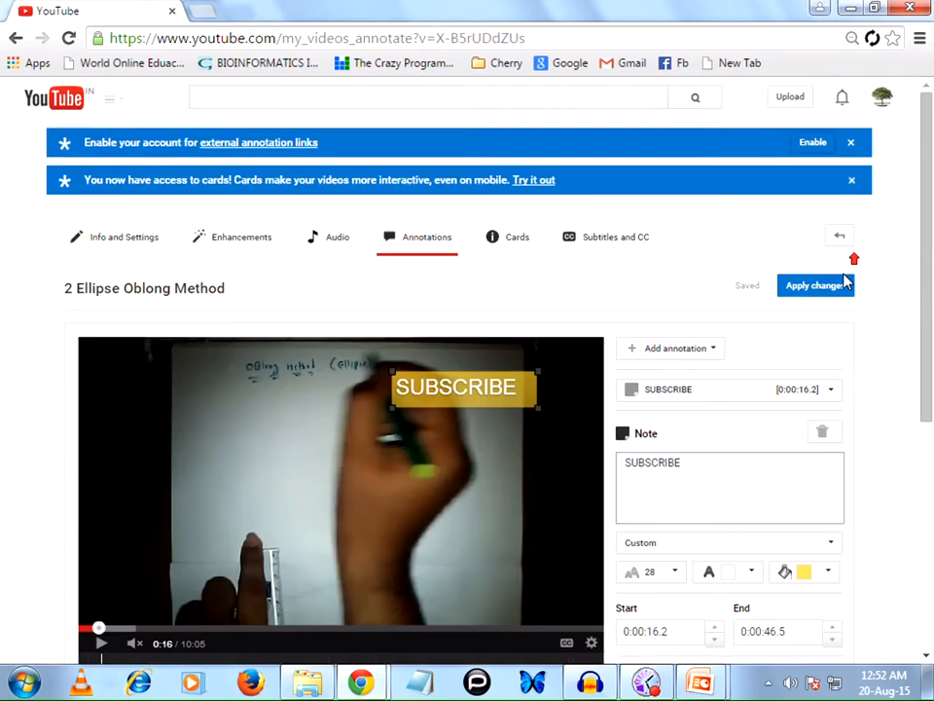
Give the SUBSCRIBE note the Explorer Knowledge channel URL, opening in a new window.
scroll("down", 3)
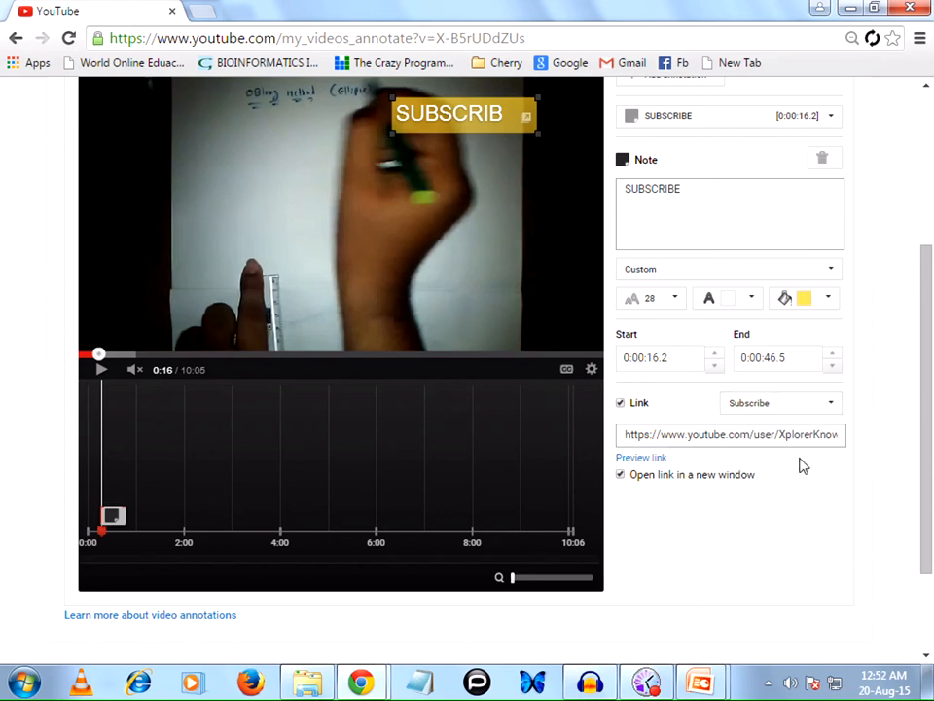
mouse_move(782, 475)
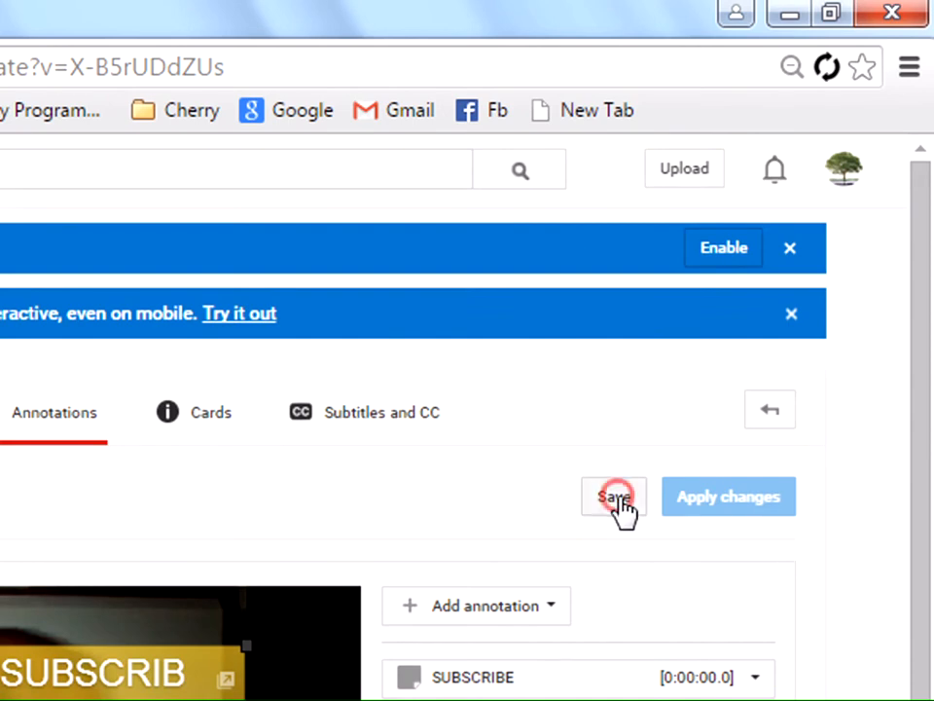
Save and apply the annotation changes, then play the Engineering Drawing & Graphics playlist.
left_click(728, 497)
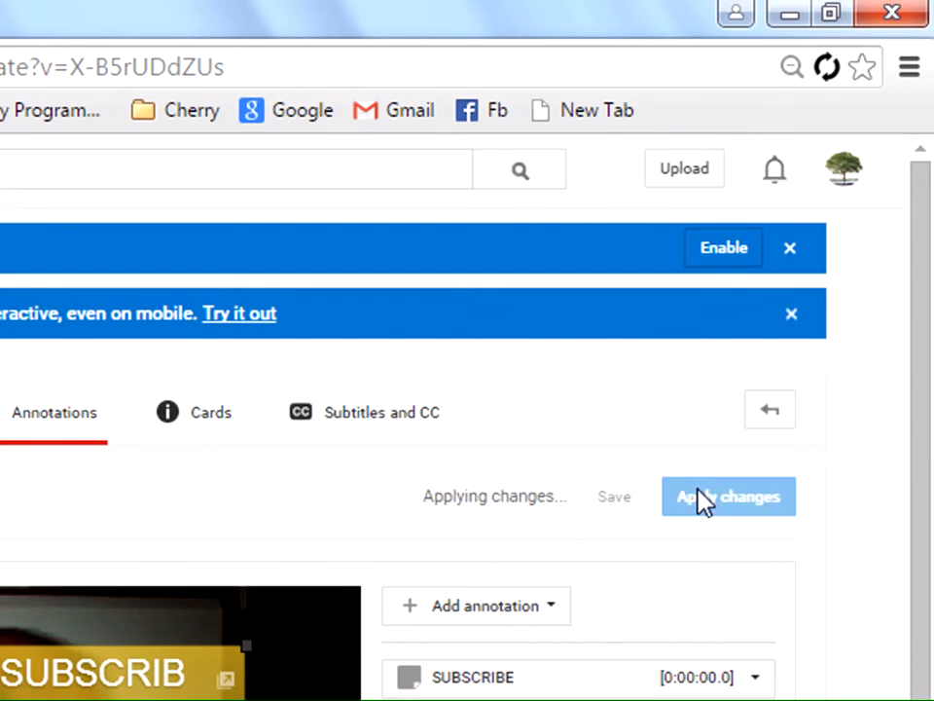
left_click(728, 497)
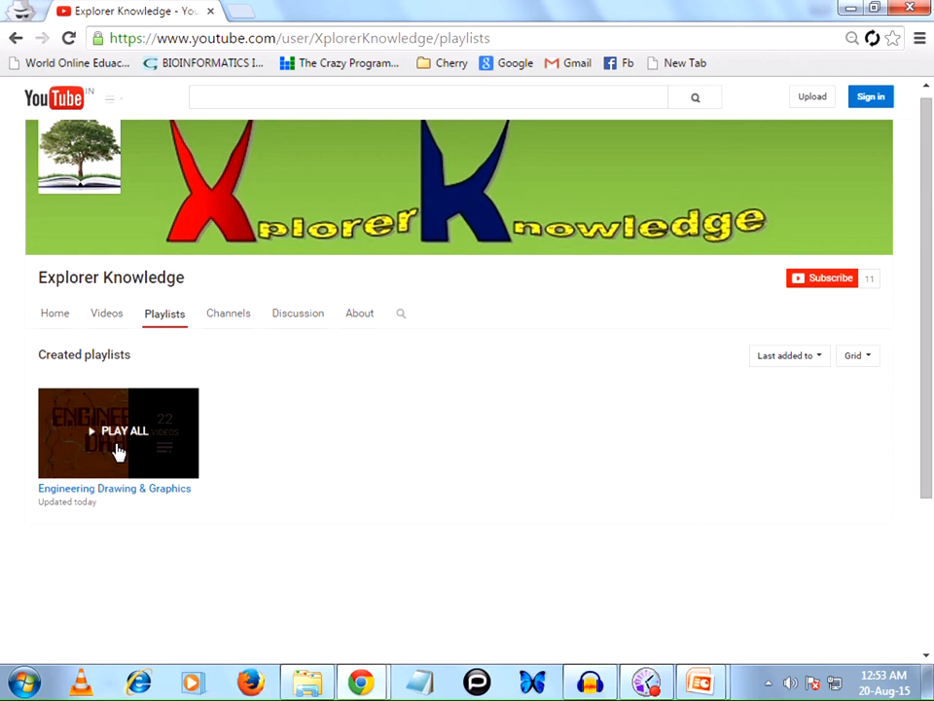
left_click(125, 430)
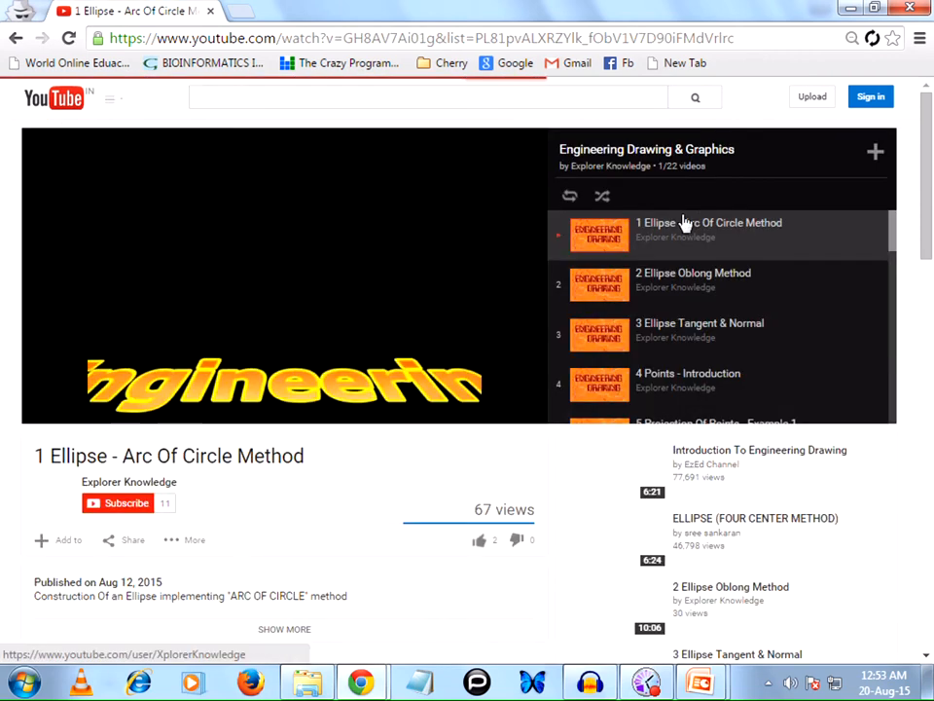